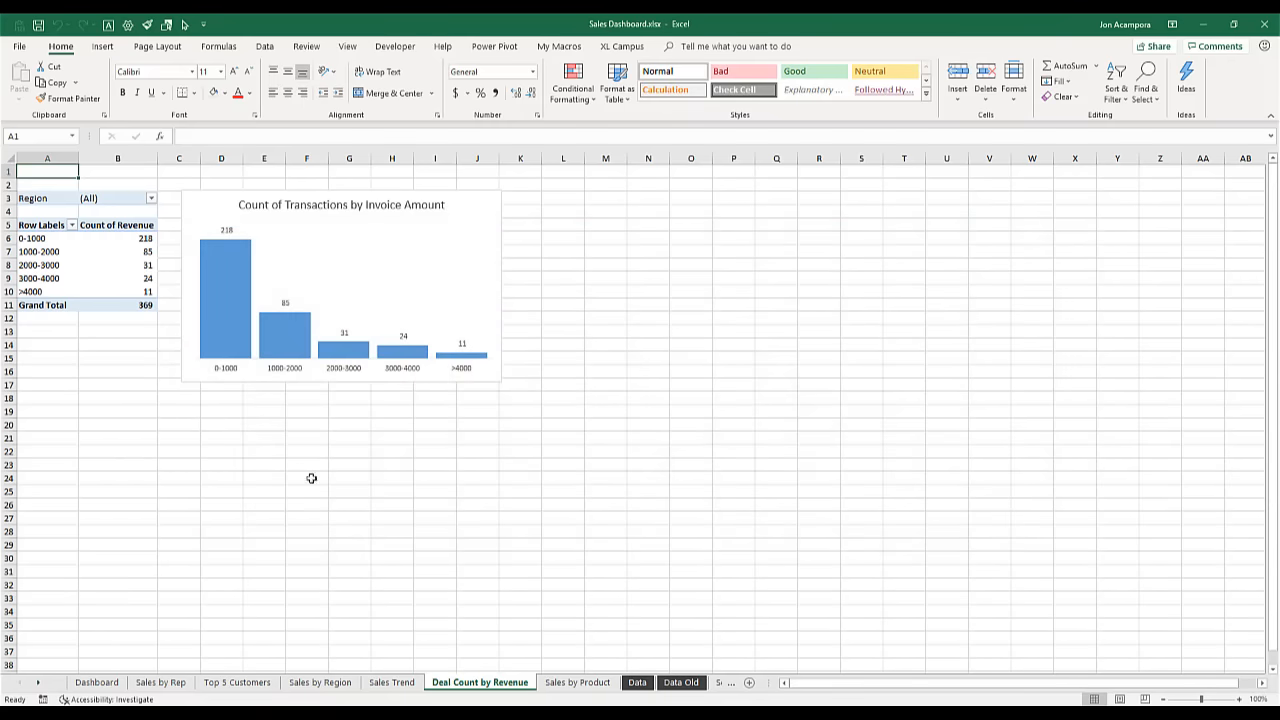
{"action": "mouse_move", "coordinate": [636, 682]}
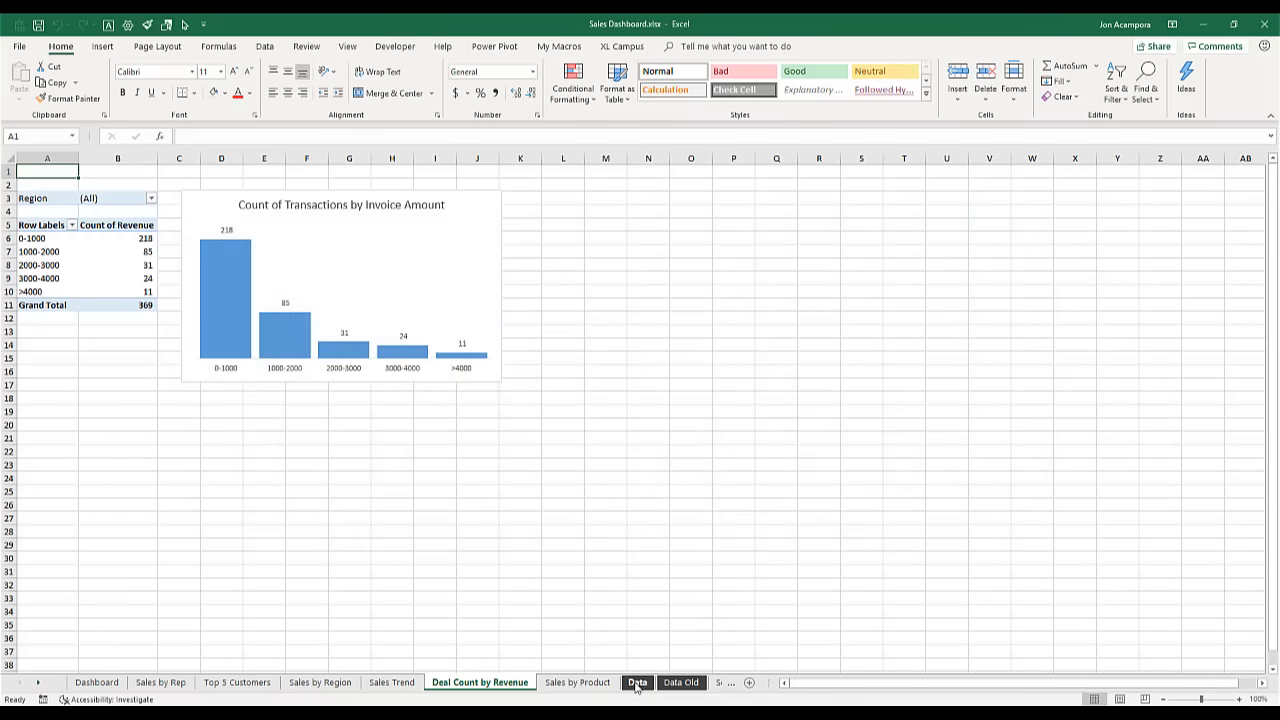
Step: Glance at the Data sheet, return to Deal Count by Revenue, and bring up the View ribbon
{"action": "left_click", "coordinate": [636, 684]}
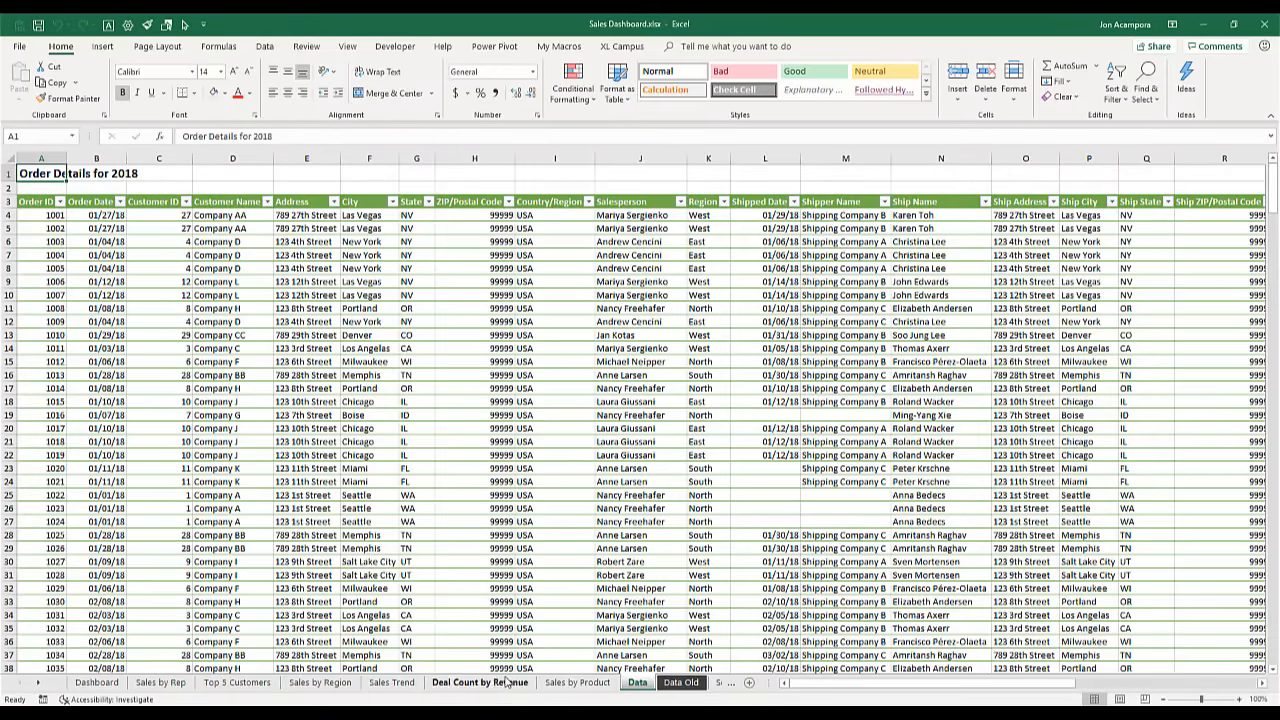
{"action": "left_click", "coordinate": [496, 684]}
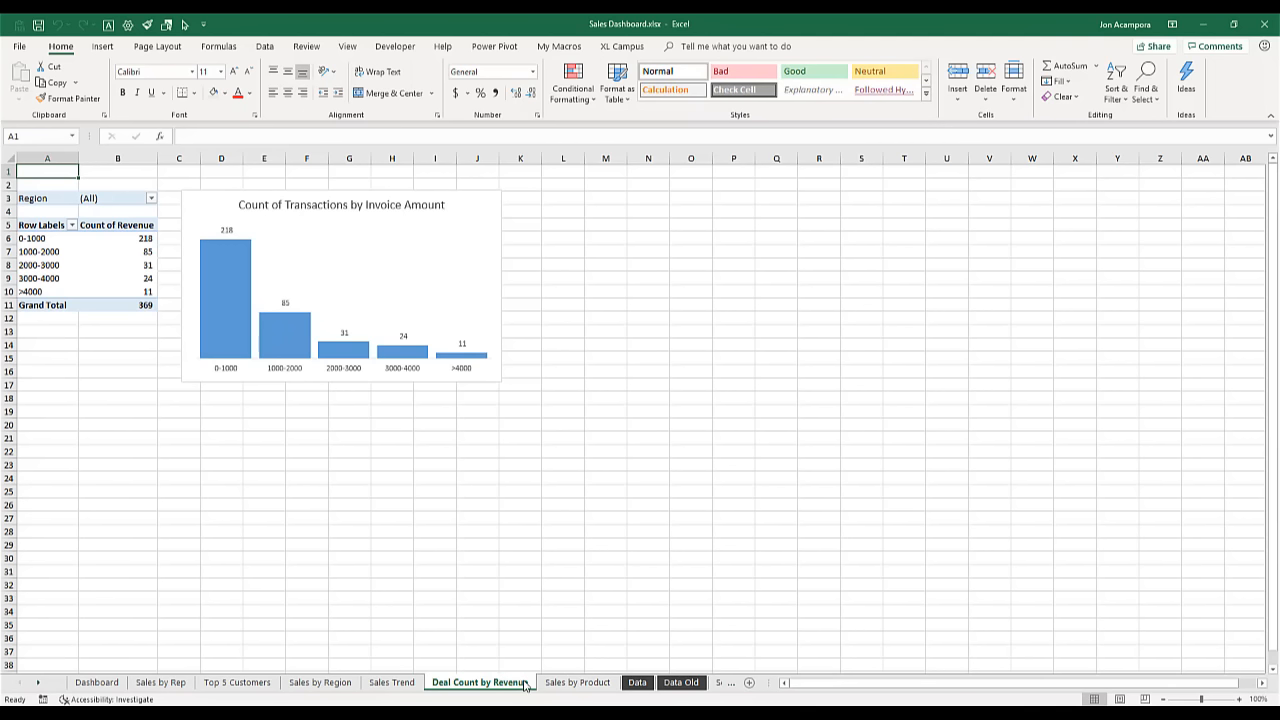
{"action": "mouse_move", "coordinate": [356, 424]}
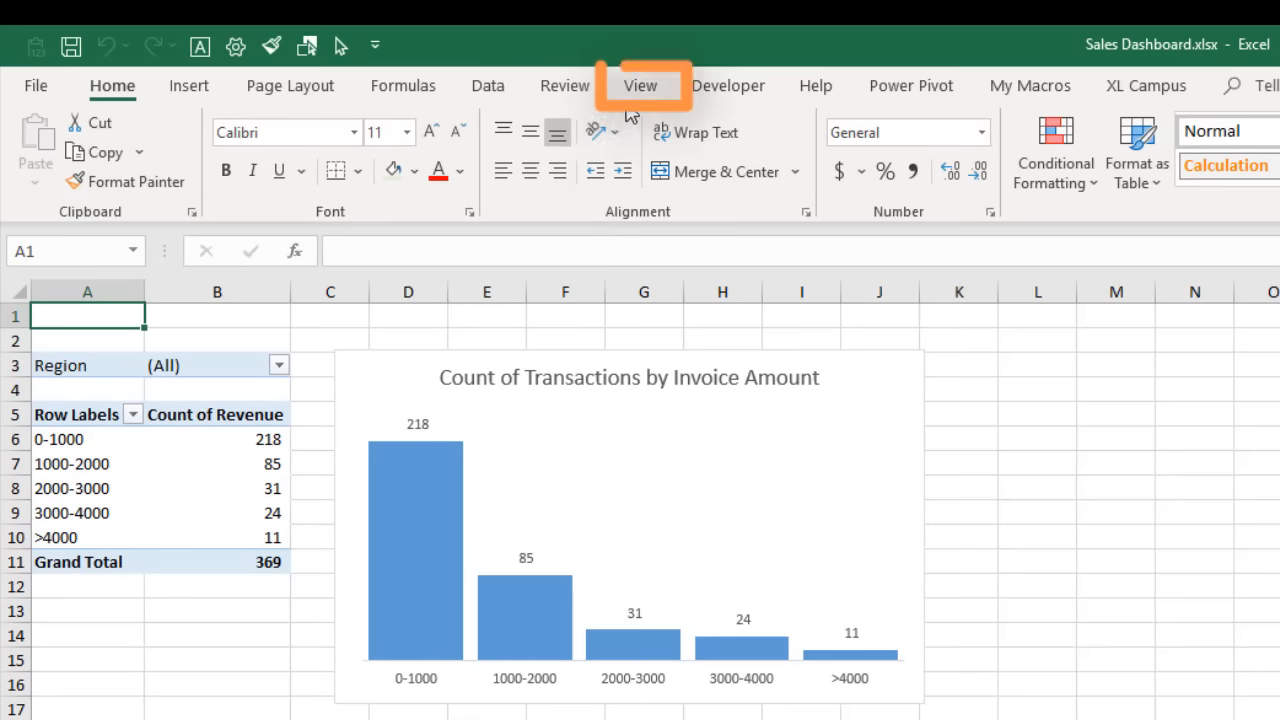
{"action": "left_click", "coordinate": [640, 84]}
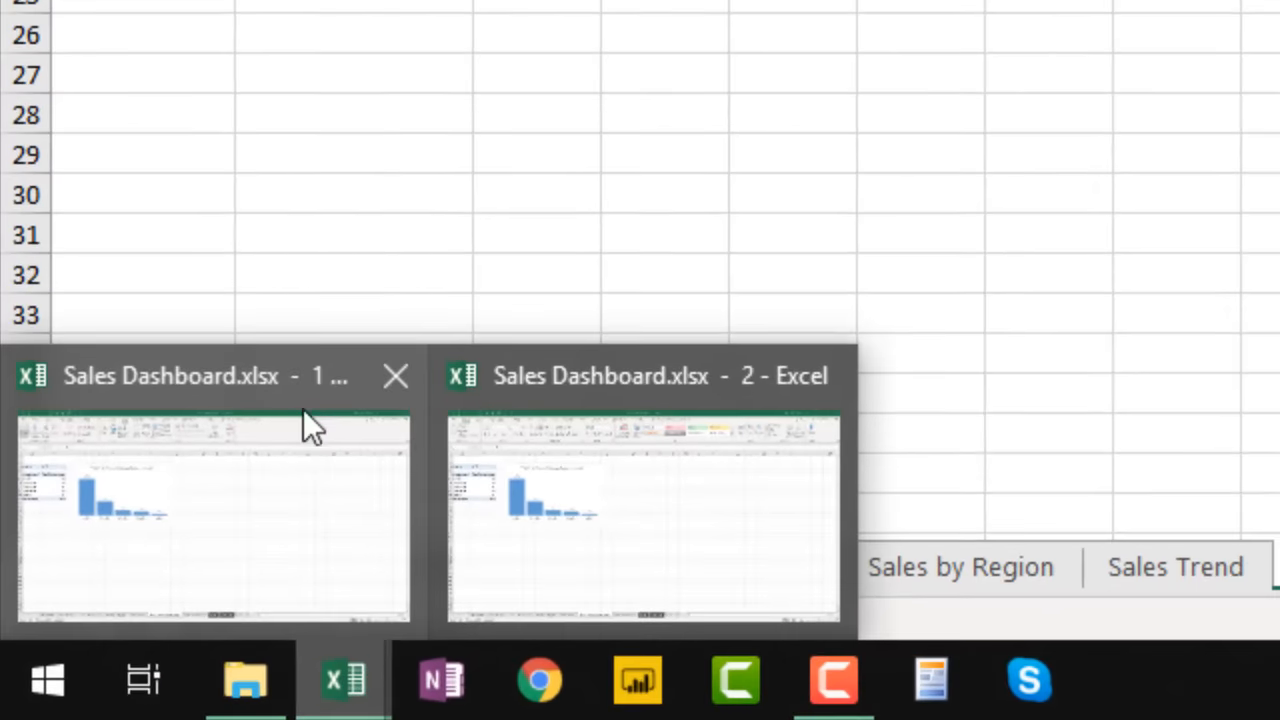
{"action": "mouse_move", "coordinate": [304, 396]}
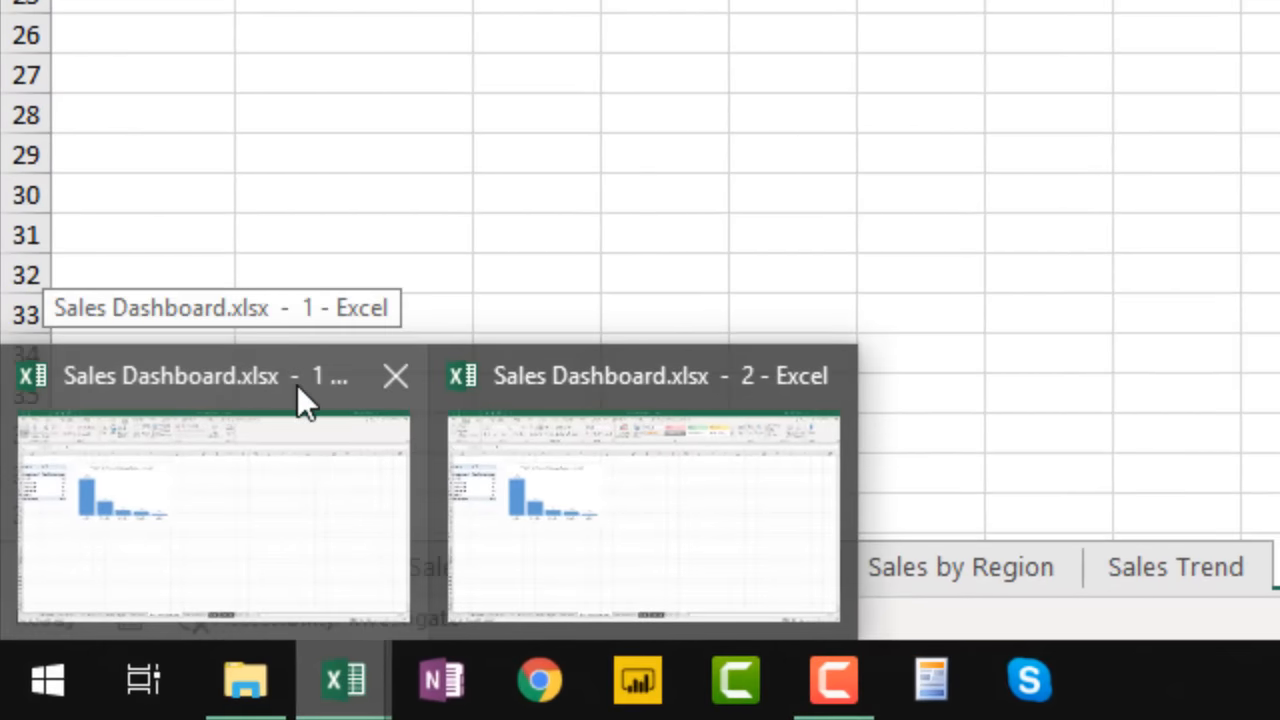
{"action": "mouse_move", "coordinate": [724, 414]}
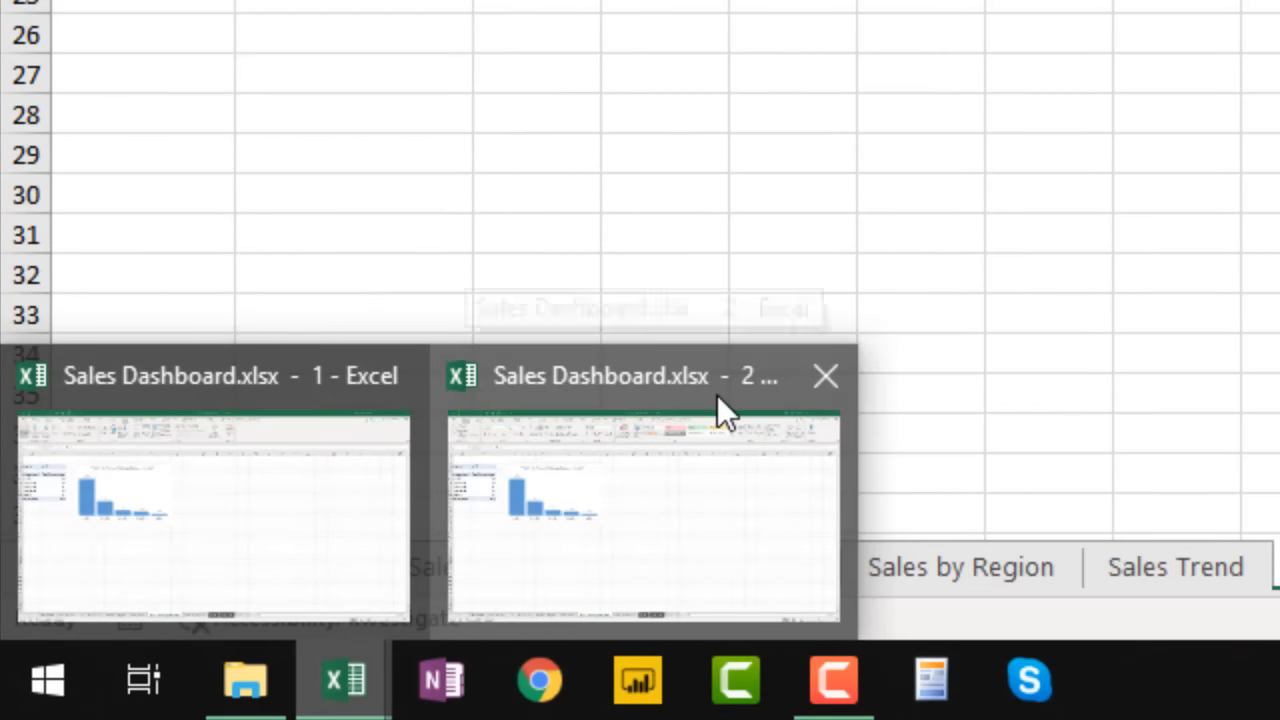
Step: Switch the second window to the Data sheet and snap it to the left half
{"action": "left_click", "coordinate": [632, 376]}
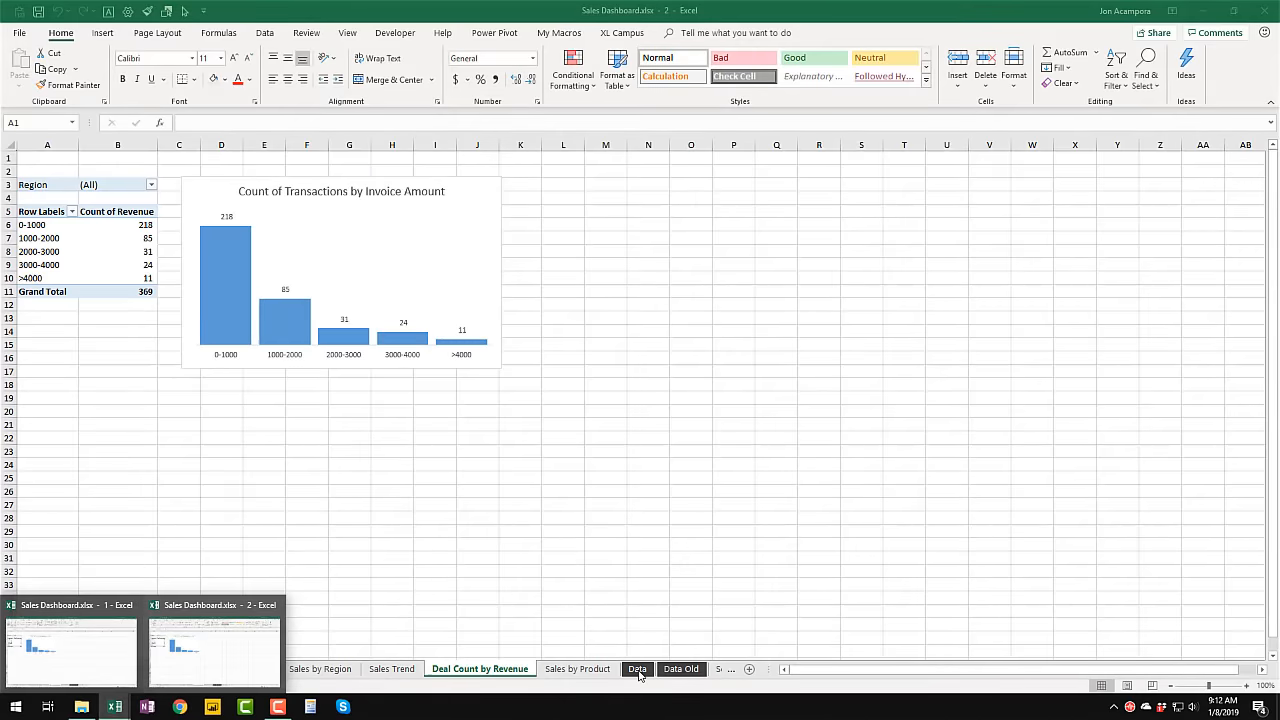
{"action": "left_click", "coordinate": [636, 668]}
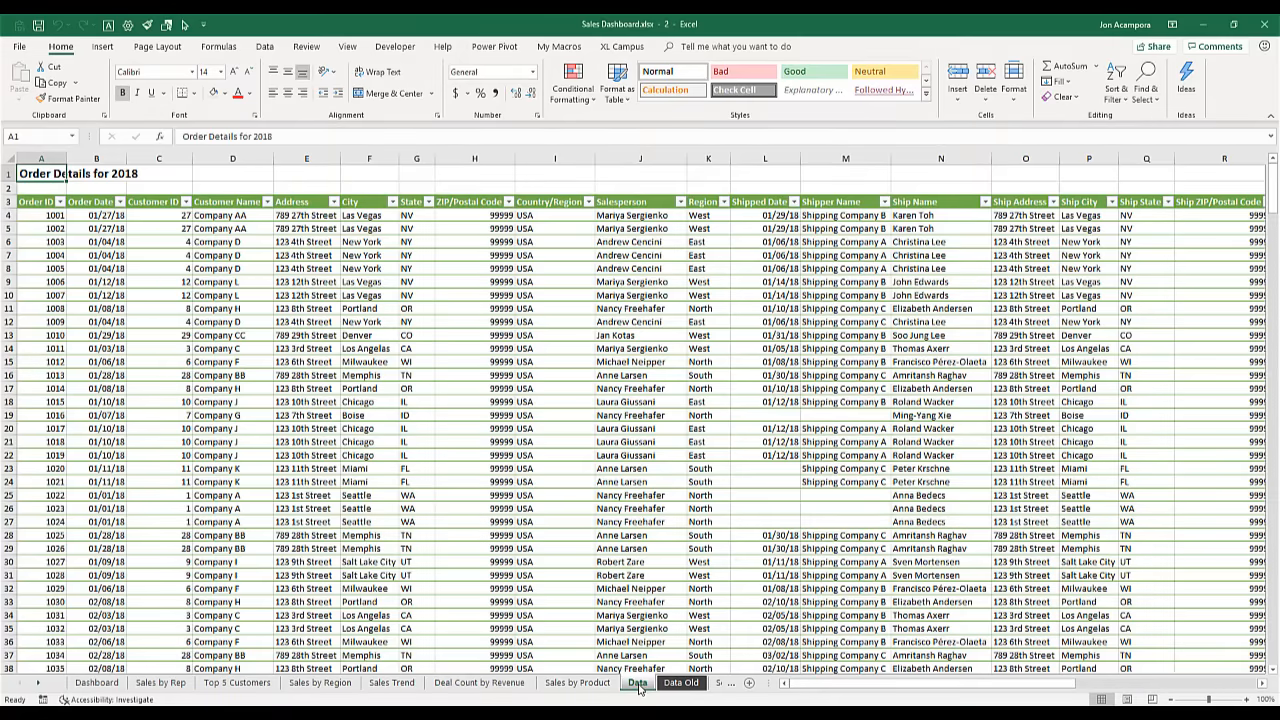
{"action": "key", "text": "Alt+Tab"}
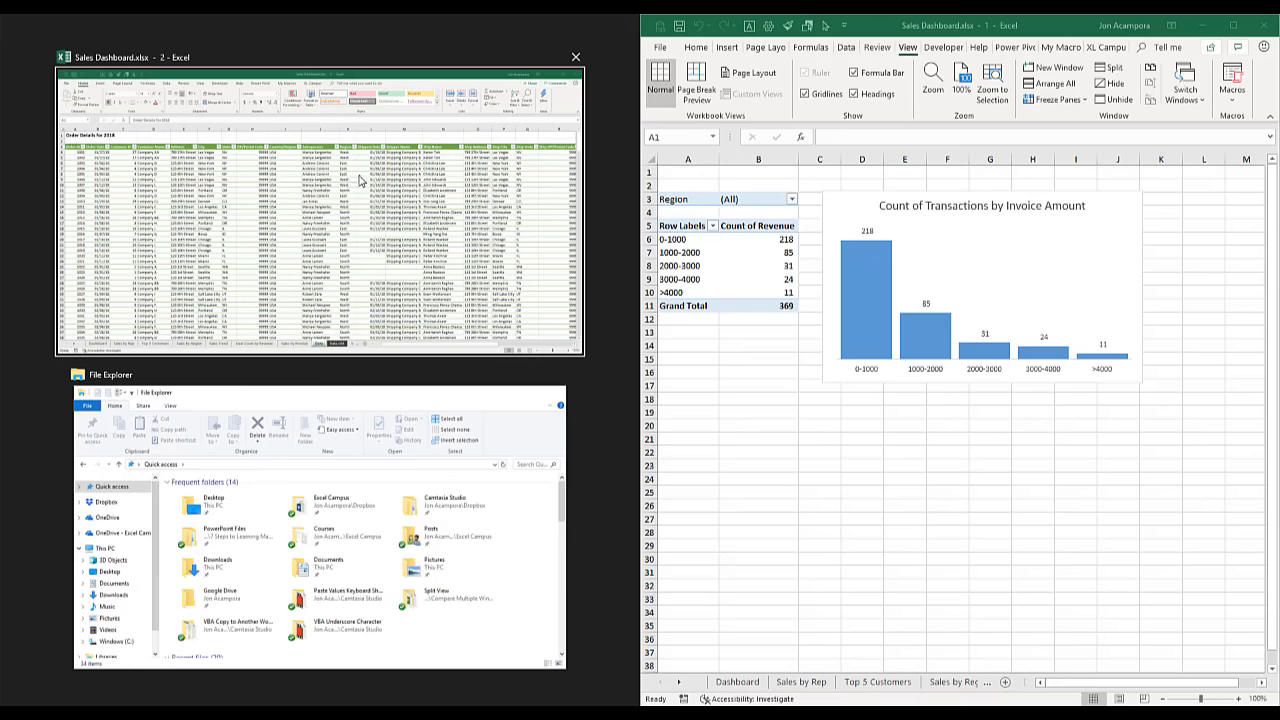
Step: Fill the left half with the Data window and select the New York cell and its neighbour
{"action": "left_click", "coordinate": [546, 56]}
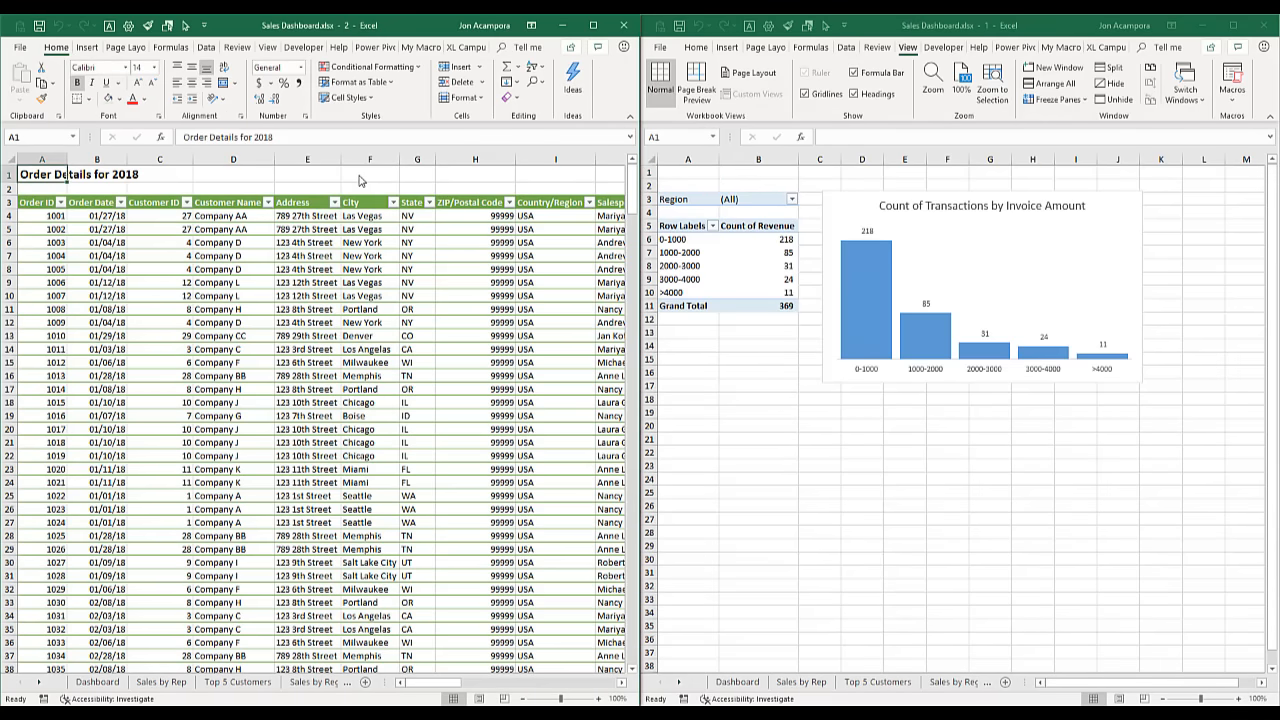
{"action": "mouse_move", "coordinate": [342, 242]}
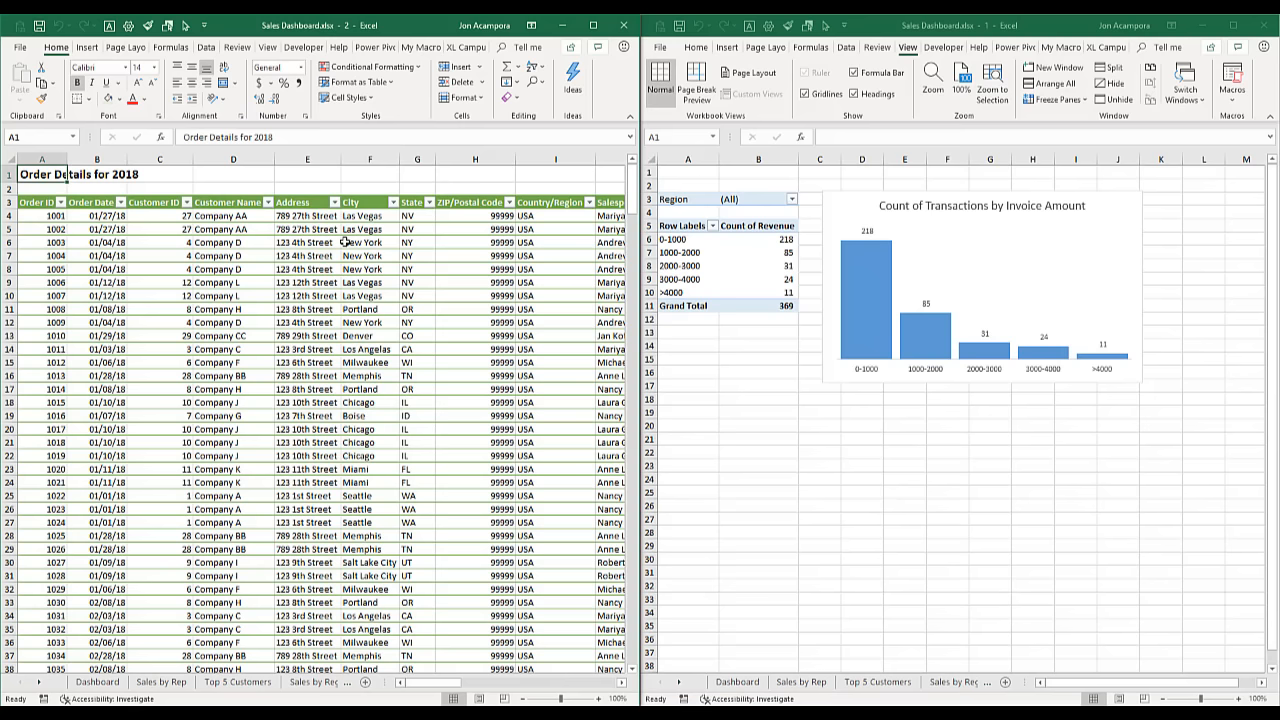
{"action": "left_click", "coordinate": [368, 242]}
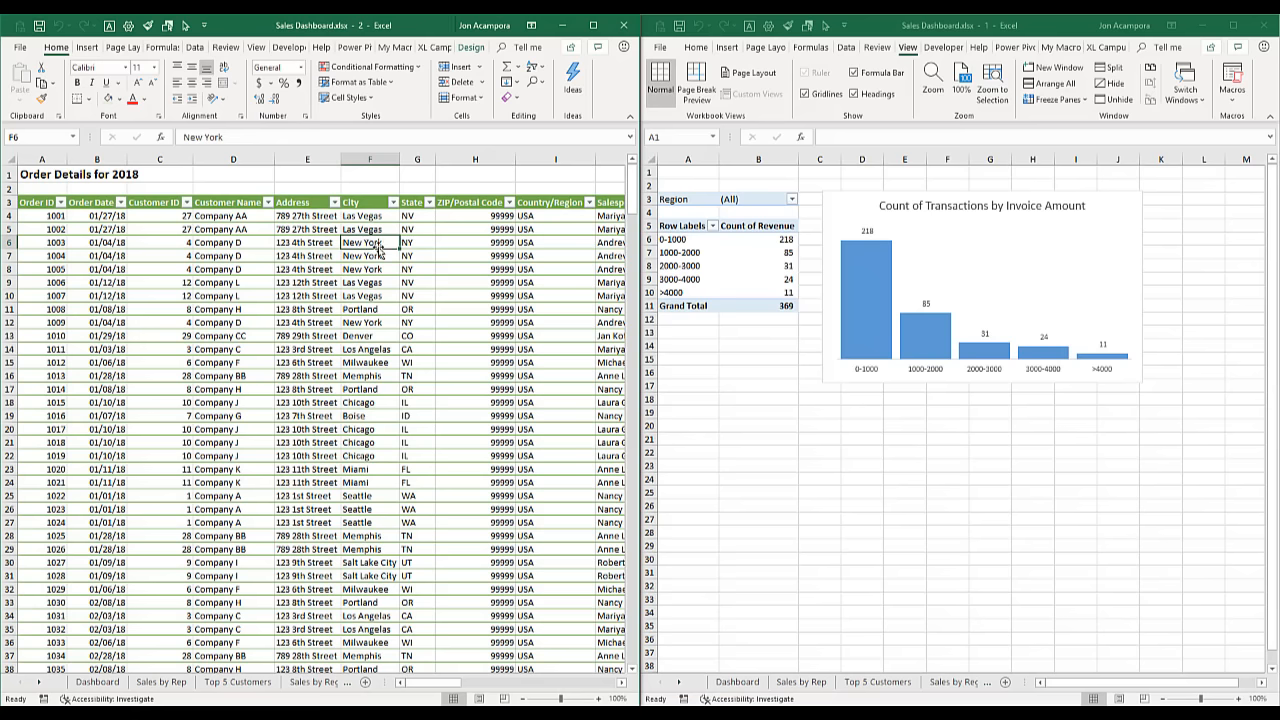
{"action": "left_click", "coordinate": [686, 240]}
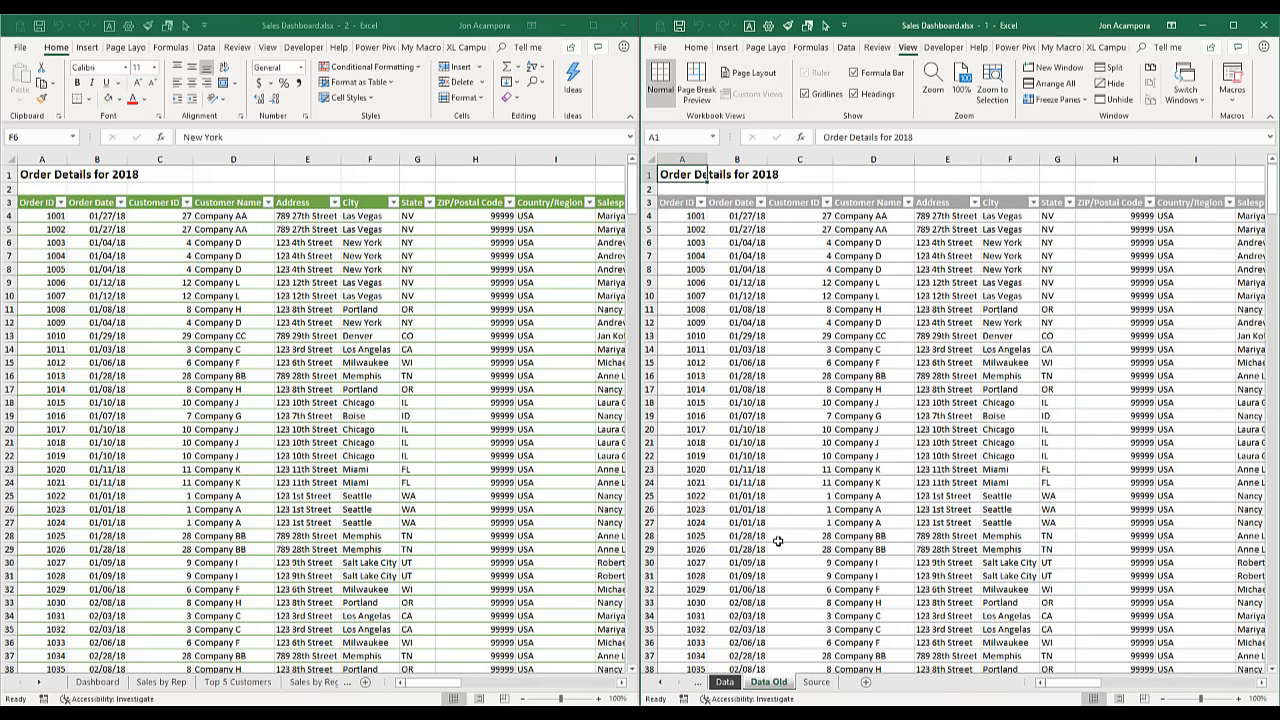
{"action": "mouse_move", "coordinate": [432, 264]}
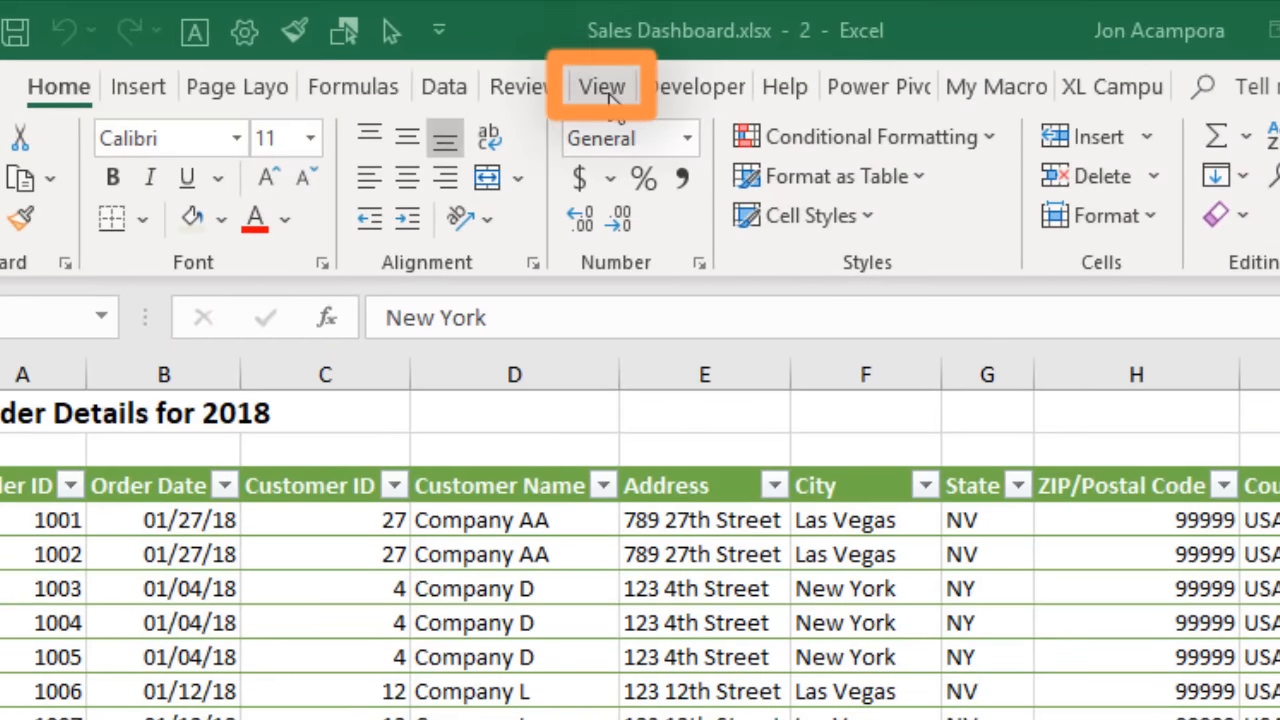
Step: Bring up the View ribbon's window arrangement options in the left window
{"action": "left_click", "coordinate": [600, 86]}
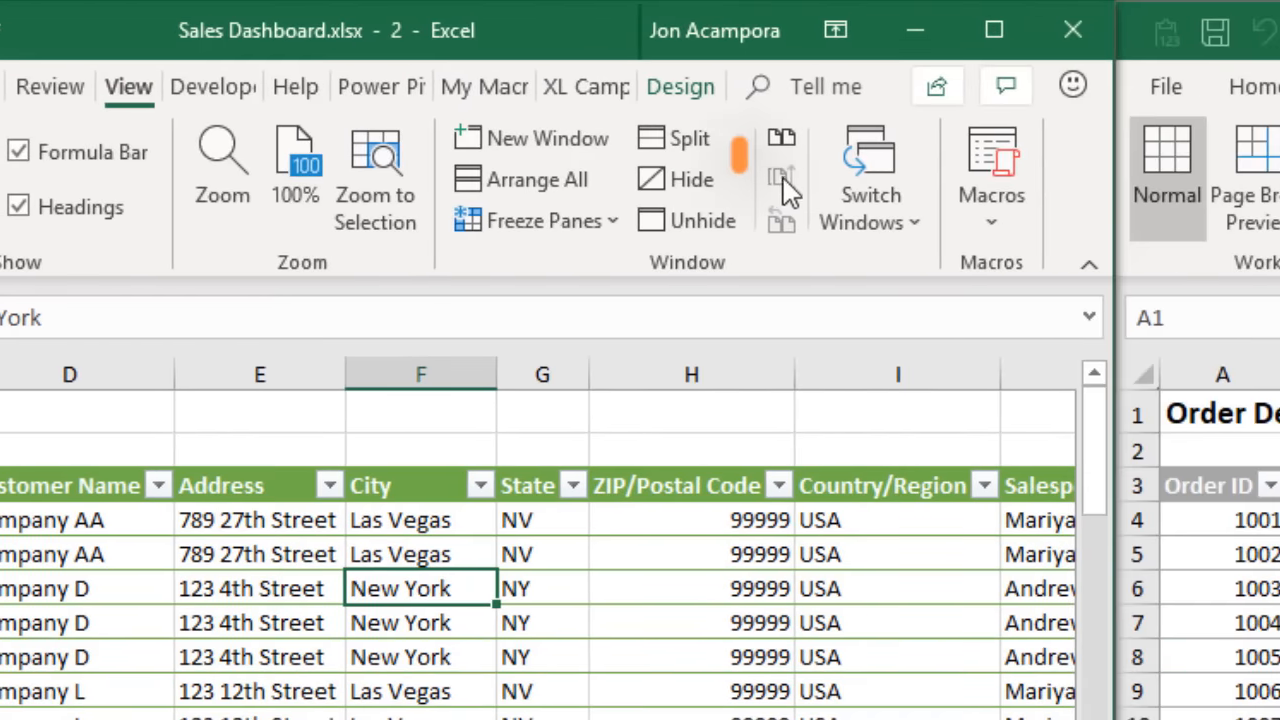
{"action": "mouse_move", "coordinate": [780, 176]}
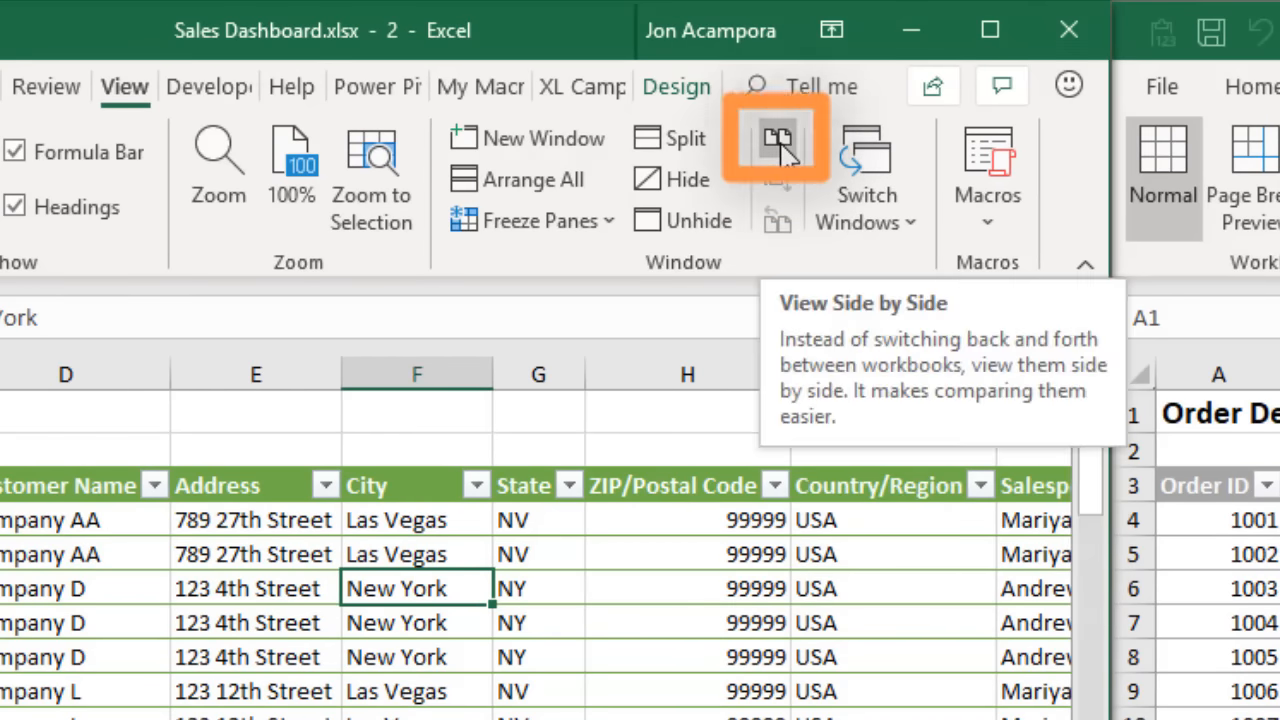
{"action": "mouse_move", "coordinate": [780, 156]}
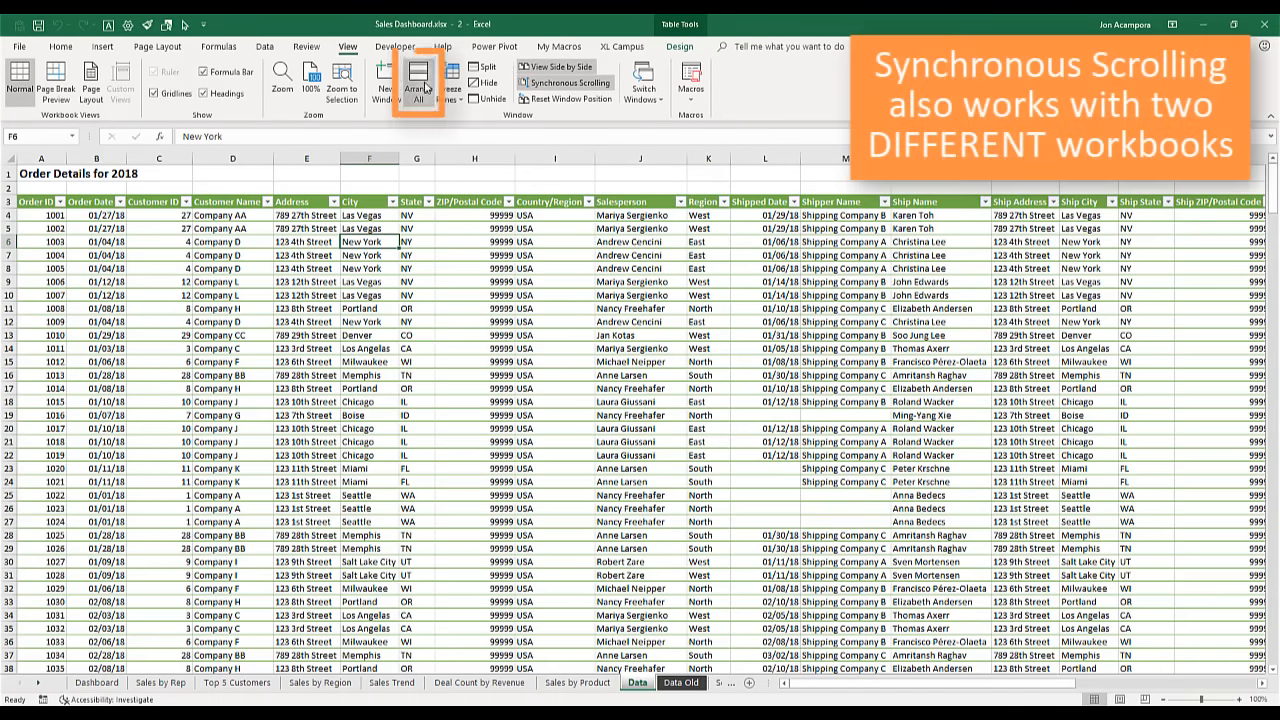
{"action": "mouse_move", "coordinate": [418, 90]}
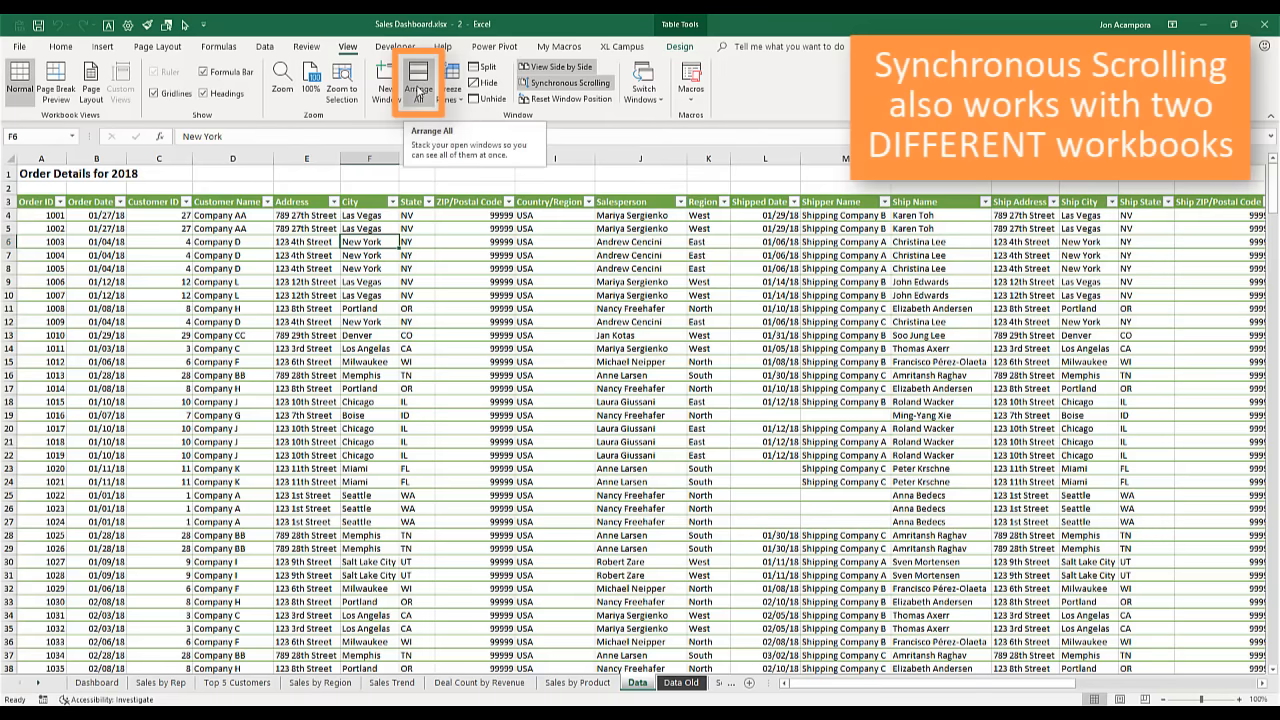
Step: Use Arrange All to set the two workbook windows in a Vertical arrangement
{"action": "left_click", "coordinate": [422, 80]}
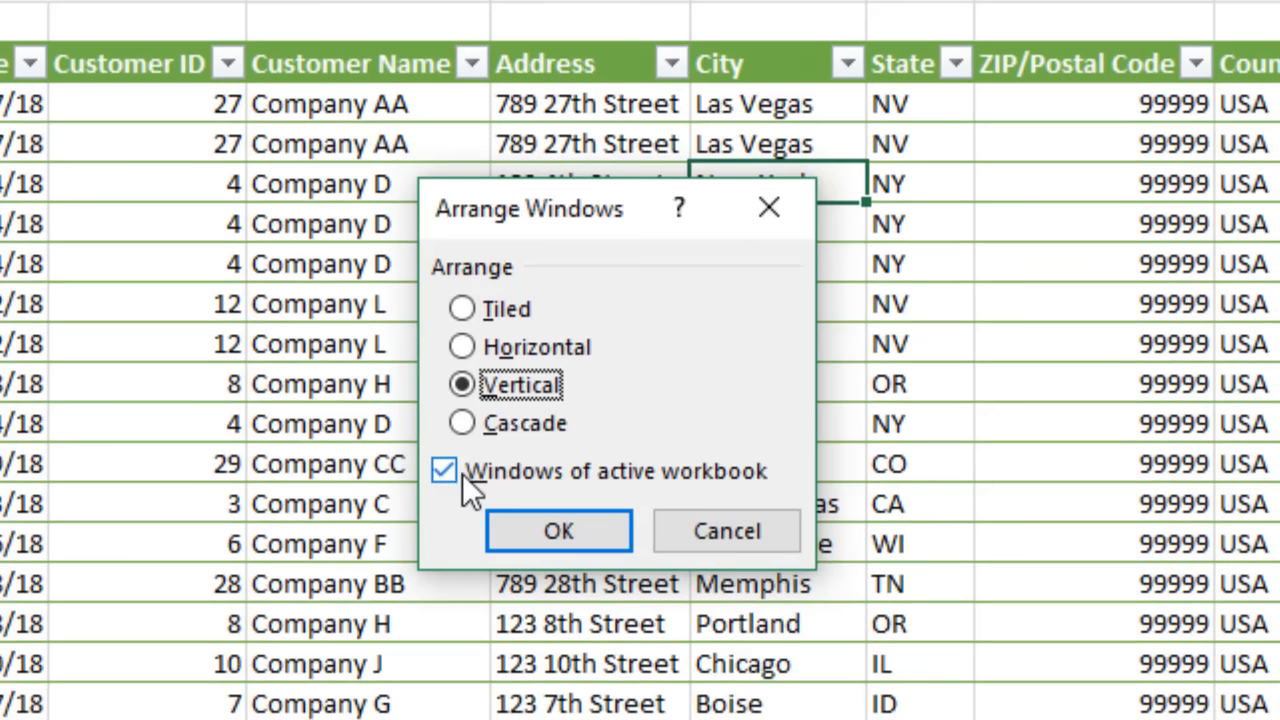
{"action": "mouse_move", "coordinate": [720, 516]}
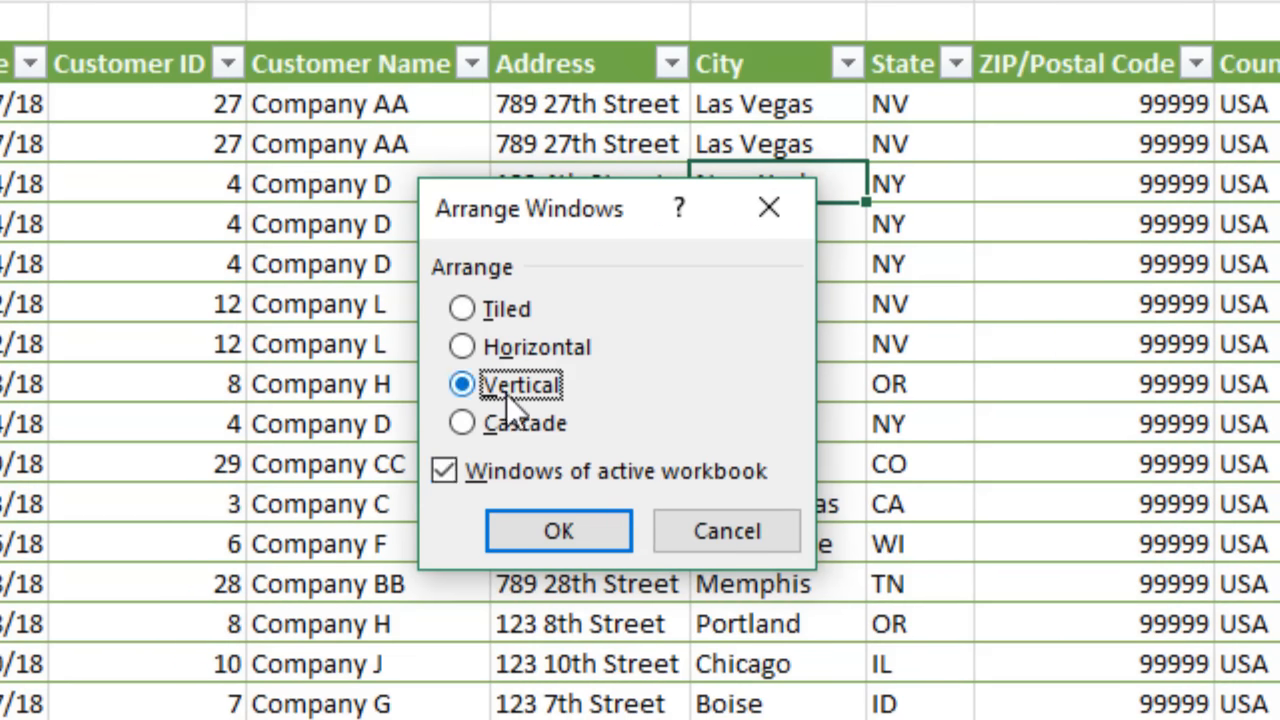
{"action": "left_click", "coordinate": [556, 532]}
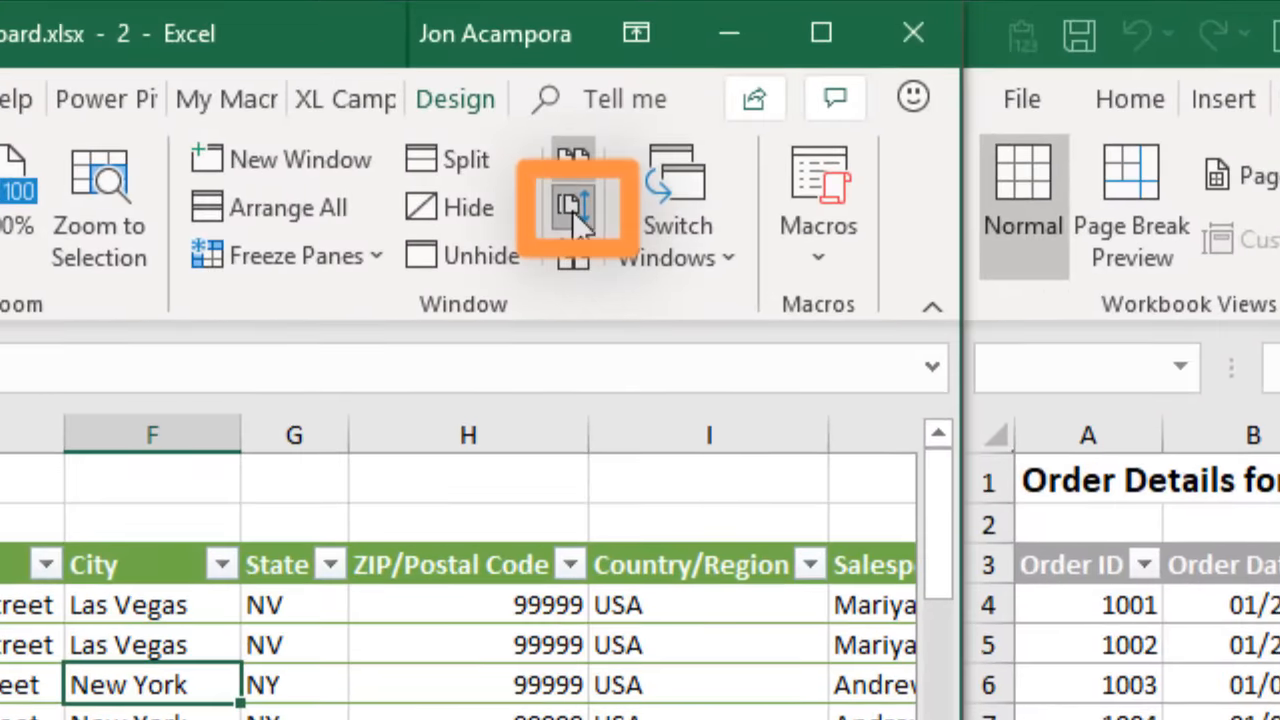
{"action": "mouse_move", "coordinate": [576, 206]}
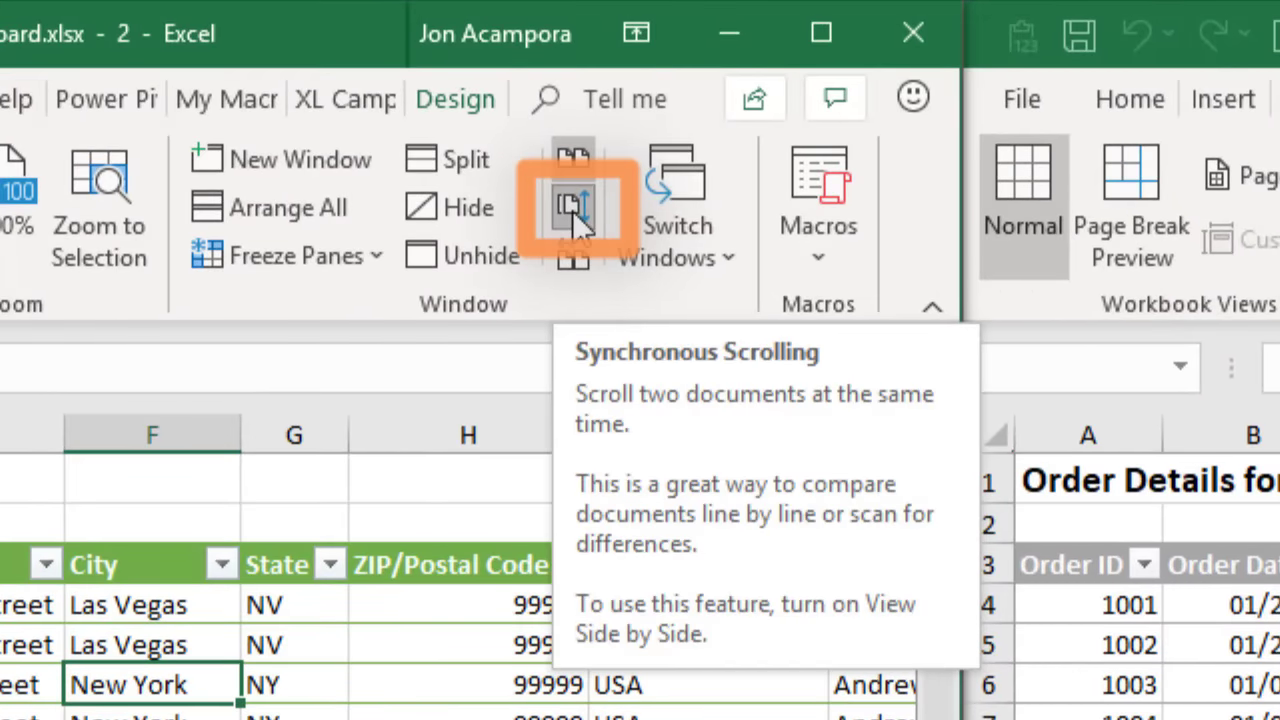
Step: Turn on Synchronous Scrolling and scroll the order rows to see both windows move together
{"action": "left_click", "coordinate": [572, 200]}
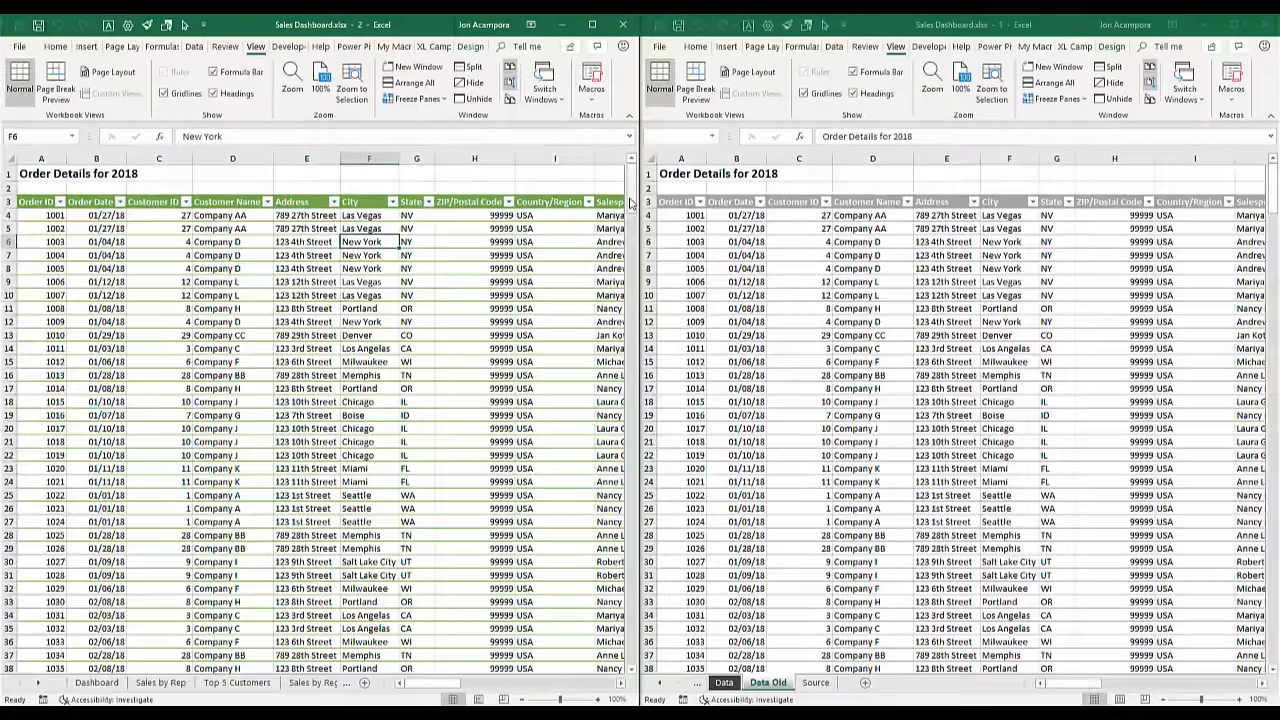
{"action": "scroll", "scroll_direction": "down", "scroll_amount": 3}
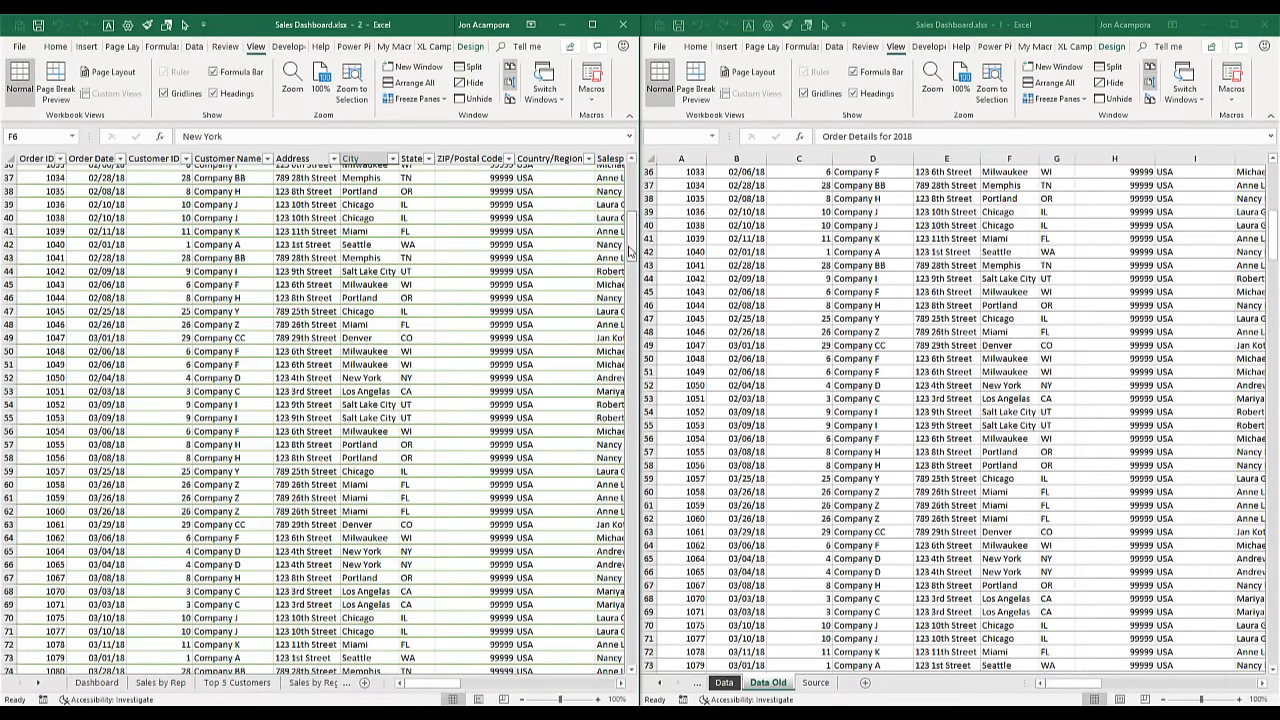
{"action": "scroll", "scroll_direction": "down", "scroll_amount": 3}
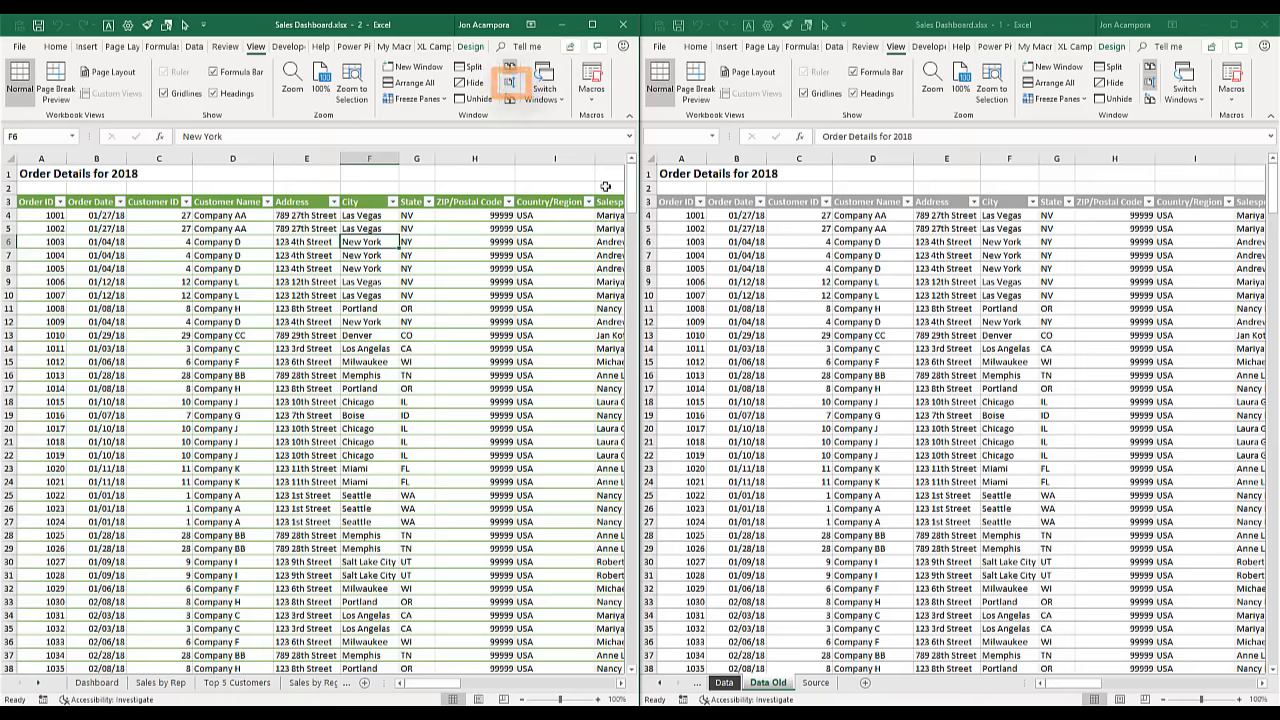
{"action": "scroll", "scroll_direction": "down", "scroll_amount": 3}
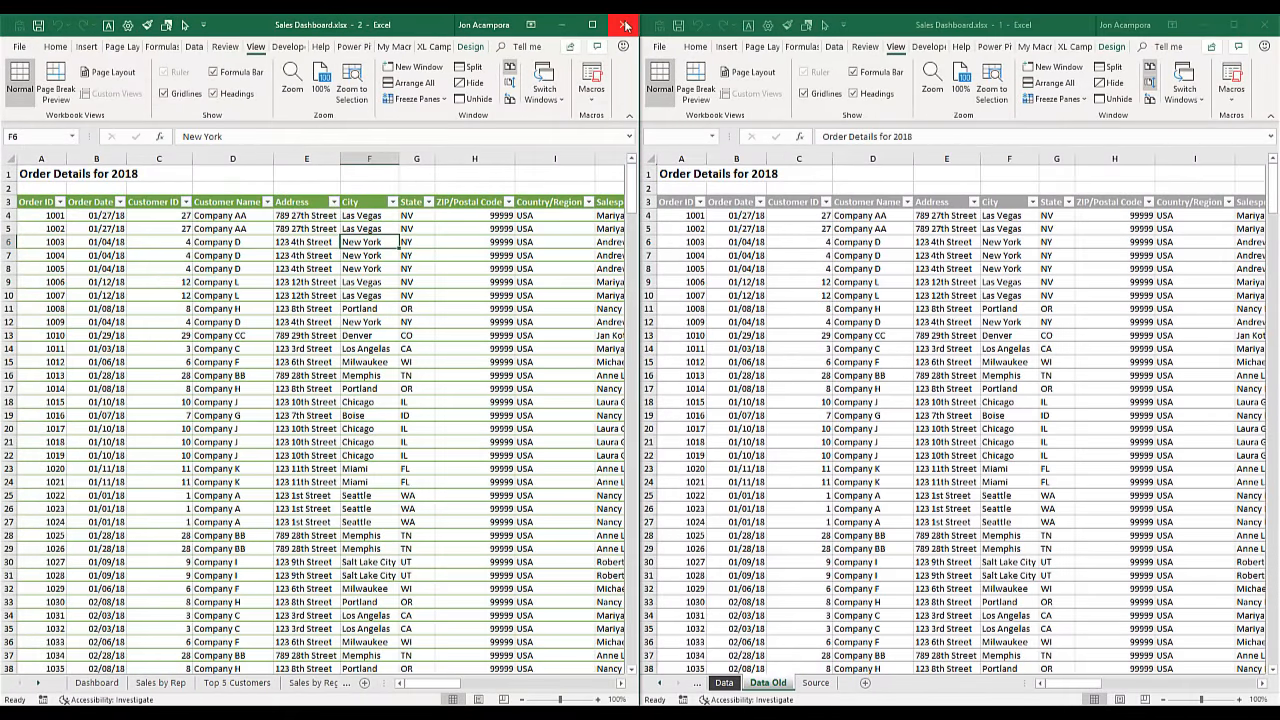
Step: Close the right-hand workbook window, leaving one full-screen Sales Dashboard window
{"action": "left_click", "coordinate": [616, 22]}
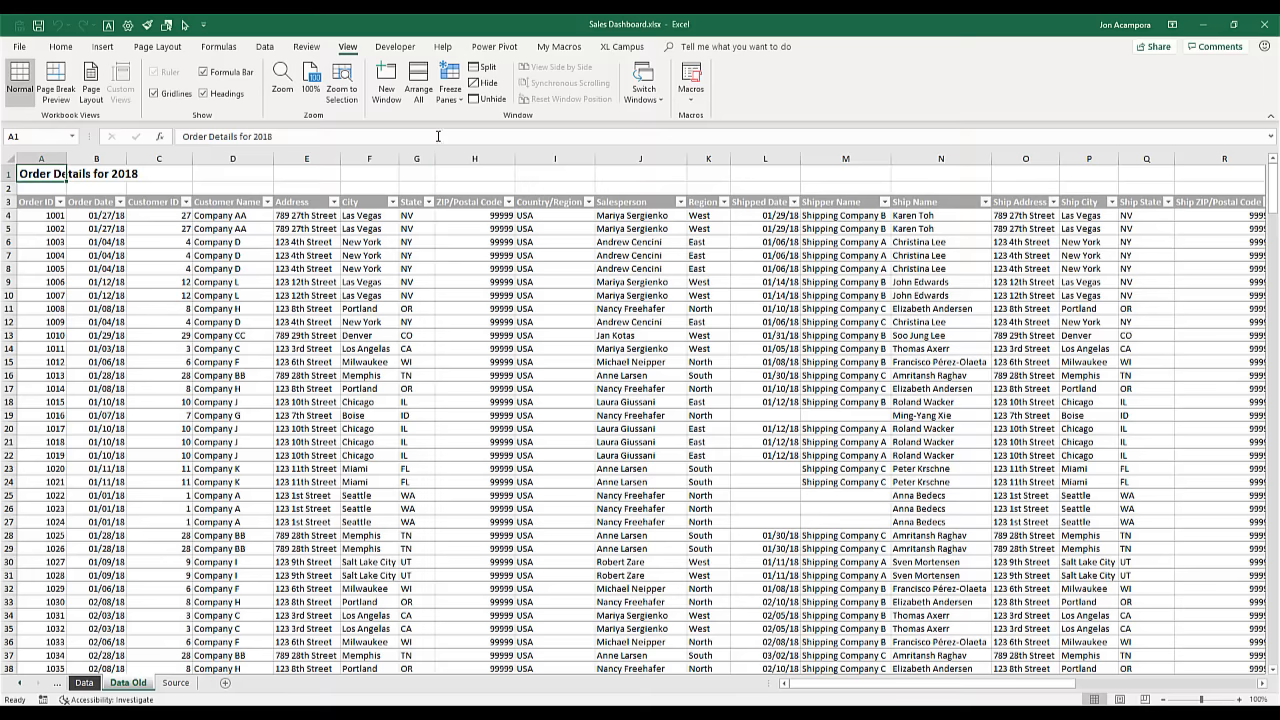
Step: From the Home ribbon, use the Quick Access New Window button to open window 3
{"action": "left_click", "coordinate": [60, 46]}
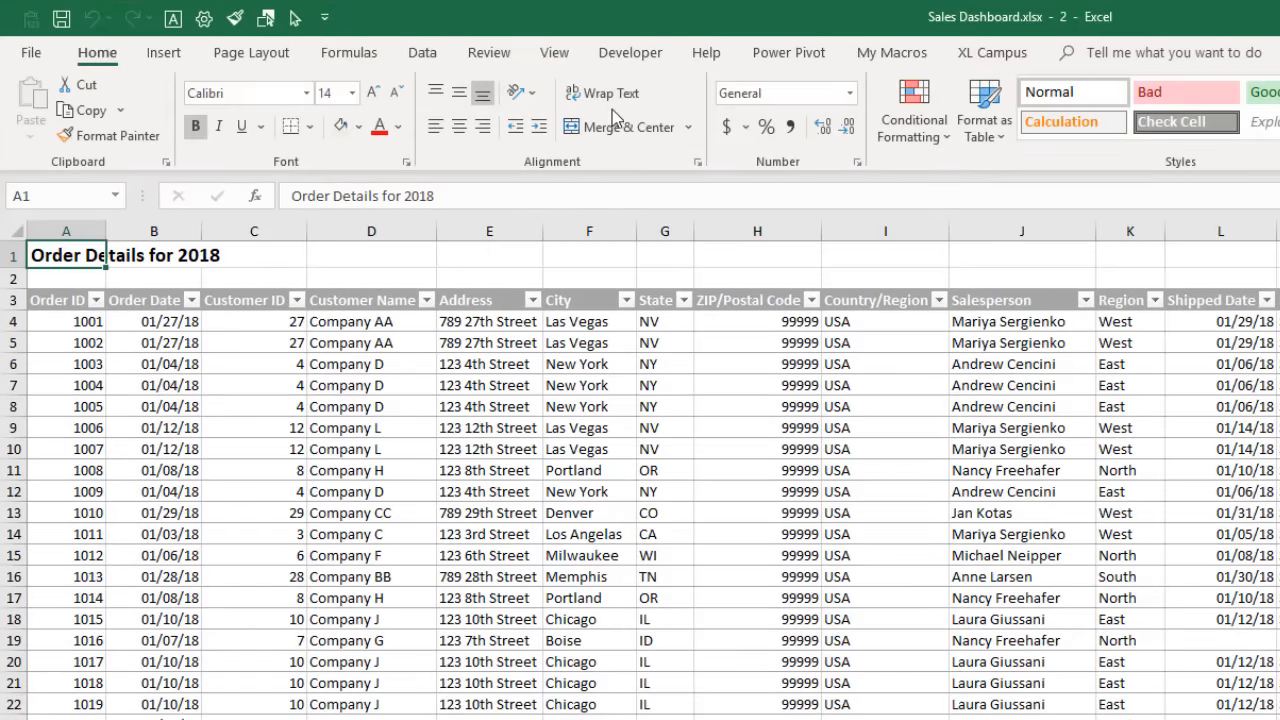
{"action": "left_click", "coordinate": [554, 52]}
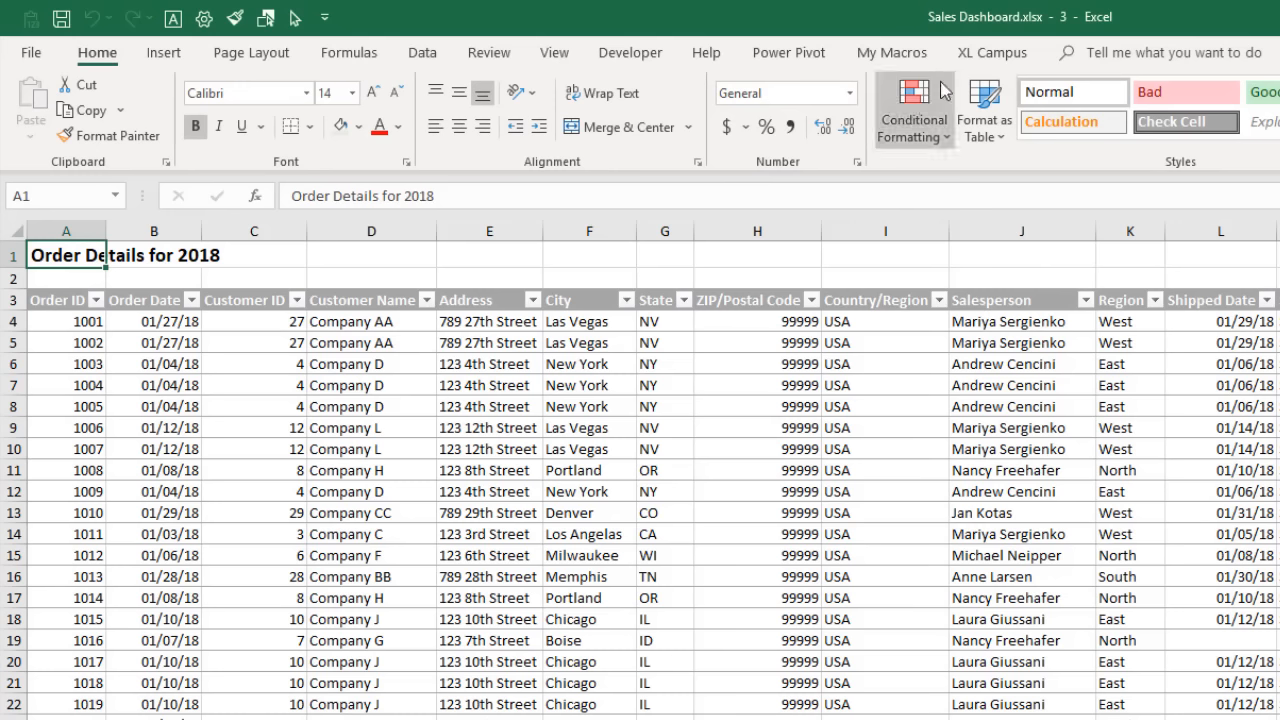
{"action": "mouse_move", "coordinate": [1070, 36]}
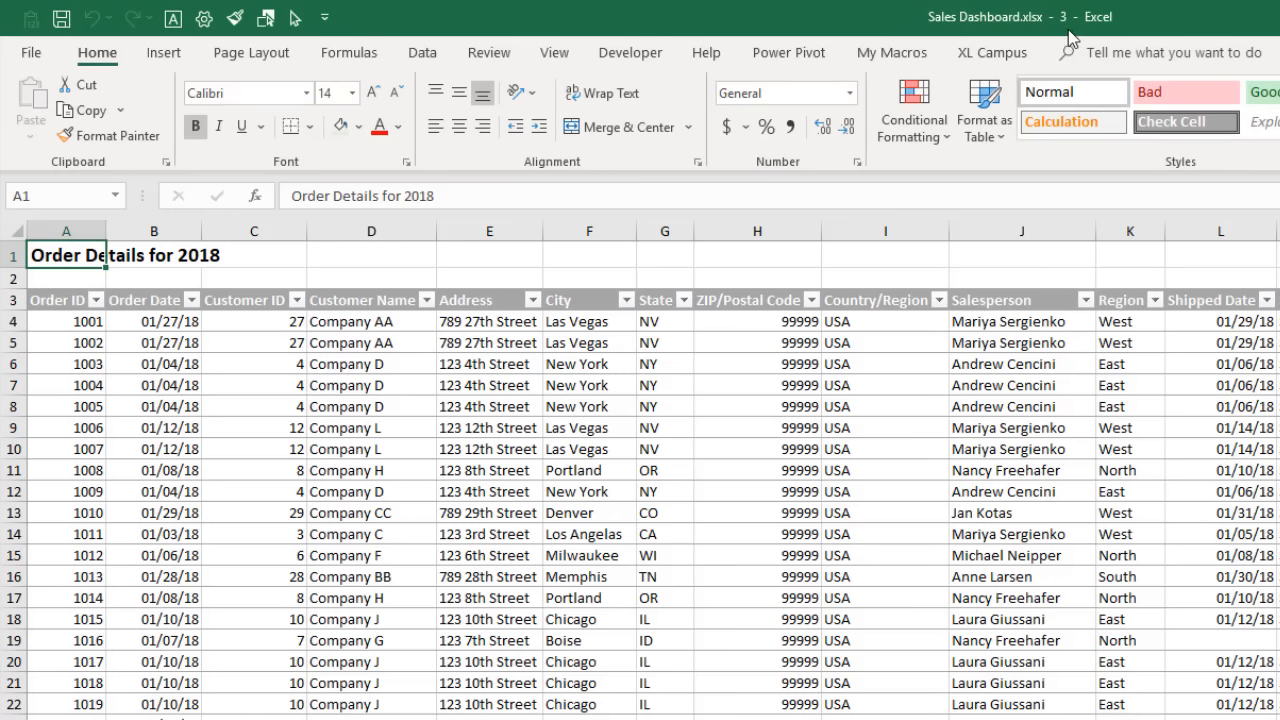